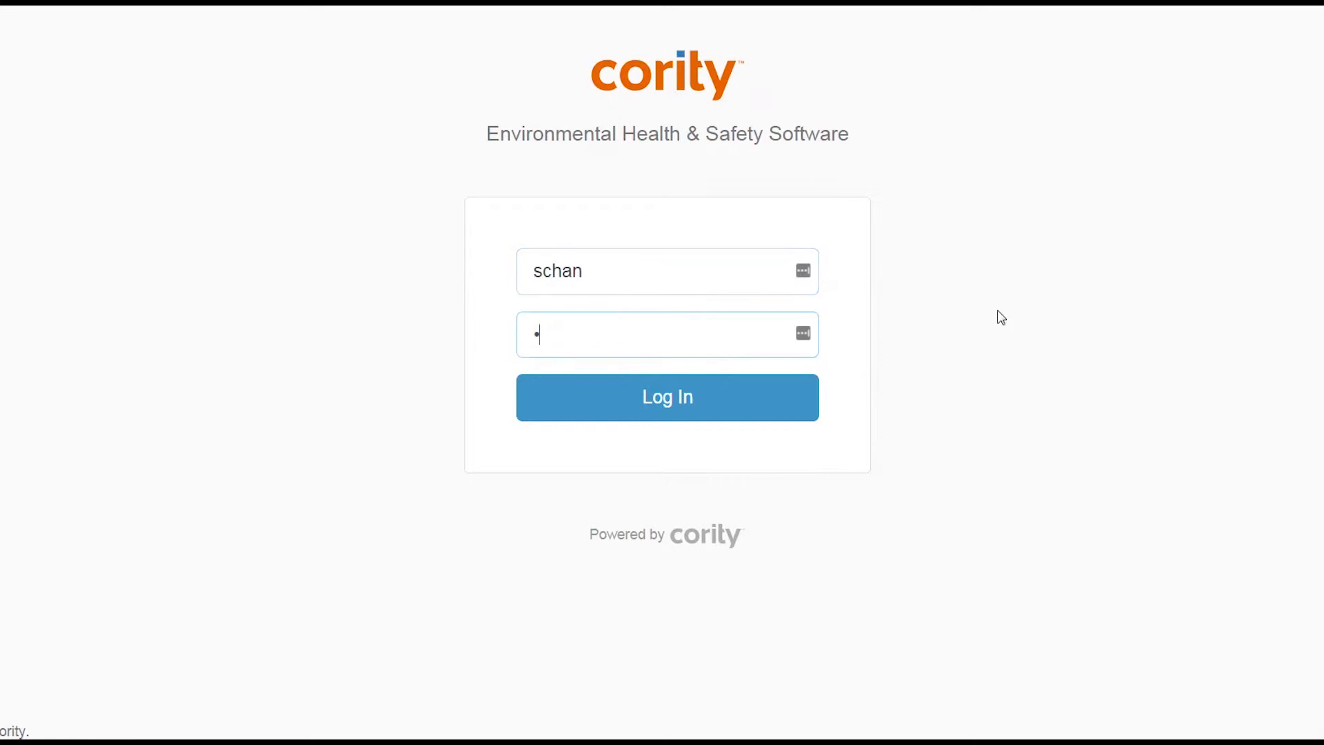
- Sign in to Cority and dismiss the email-verified message to reach the Employees list
{"action": "left_click", "coordinate": [667, 397]}
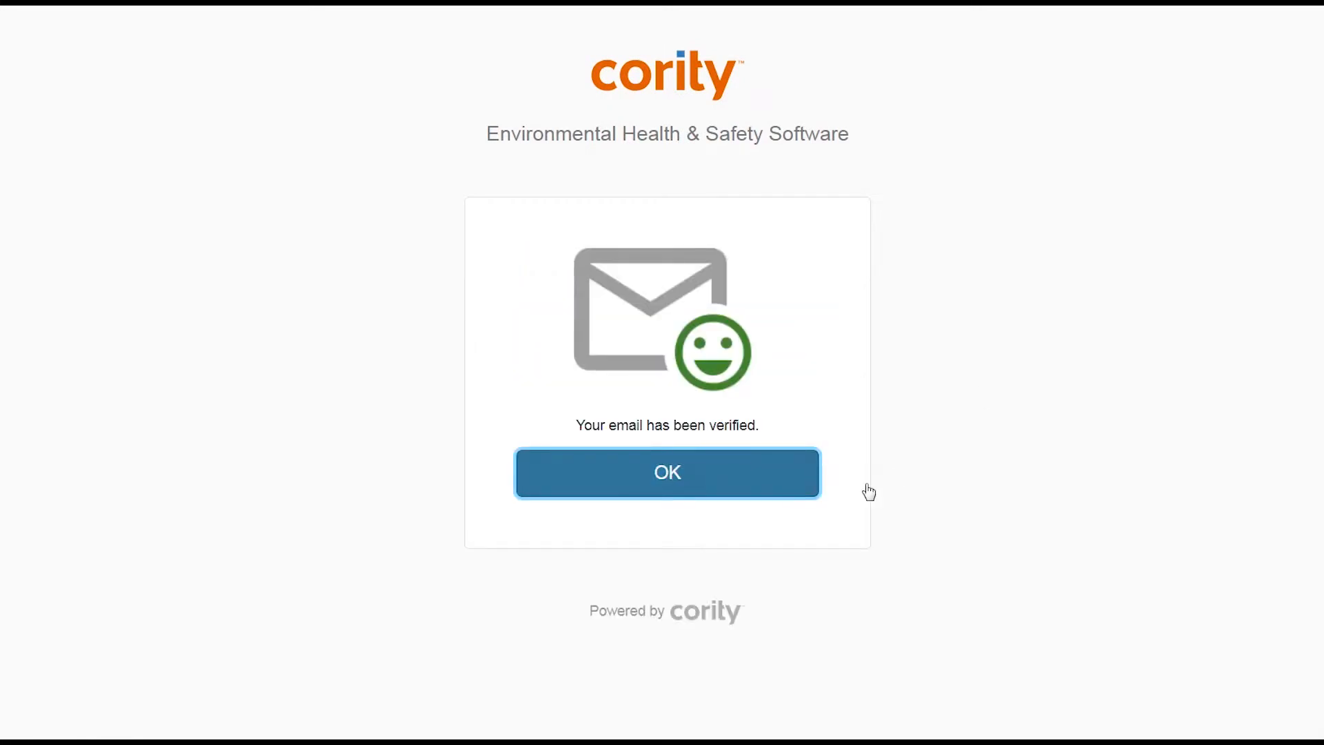
{"action": "left_click", "coordinate": [667, 472]}
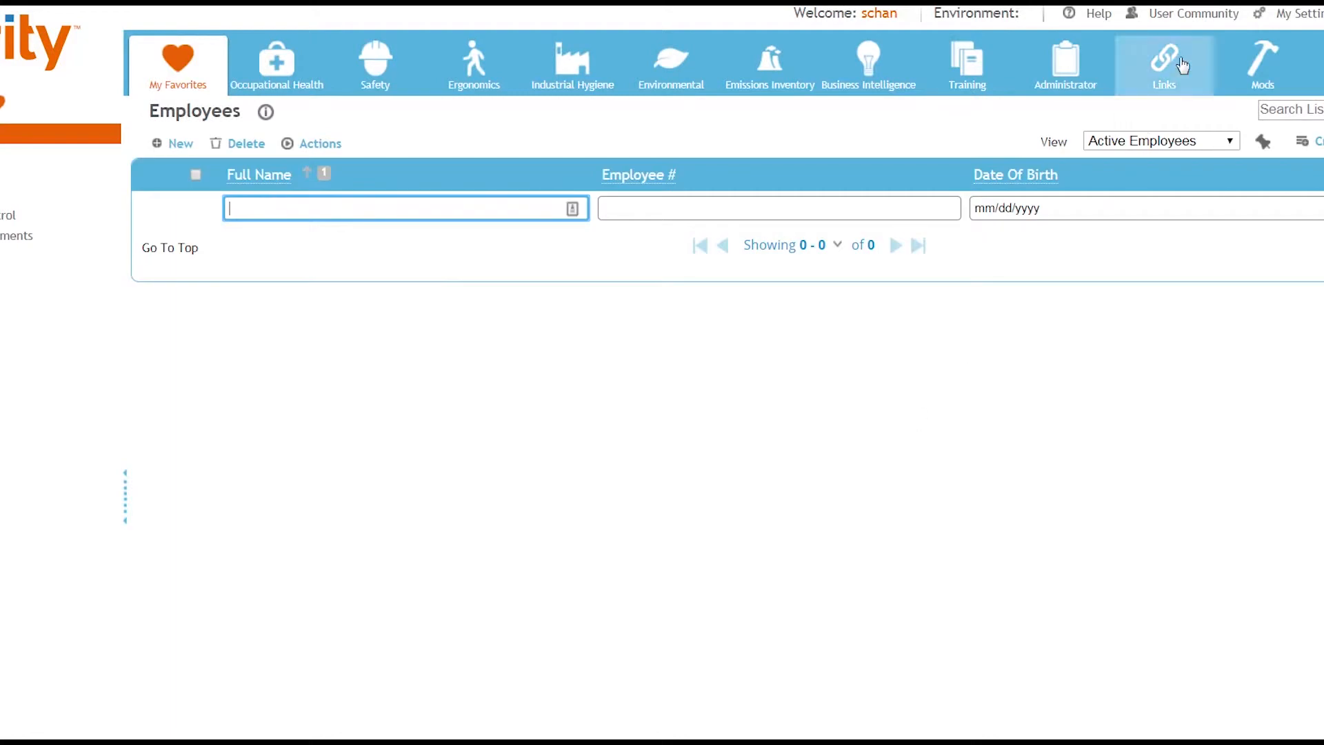
- Go to the Cority Community site and open Learn & Discuss > Release Notes
{"action": "left_click", "coordinate": [1192, 14]}
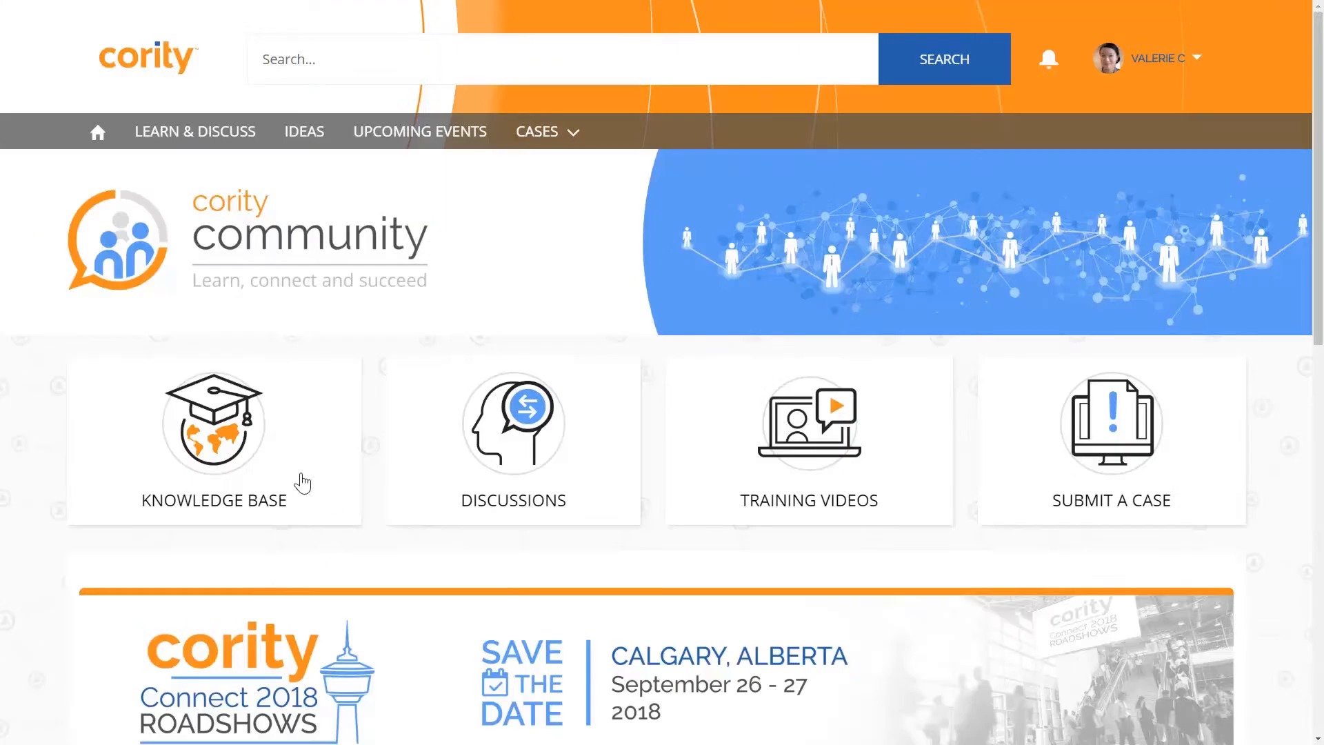
{"action": "left_click", "coordinate": [194, 131]}
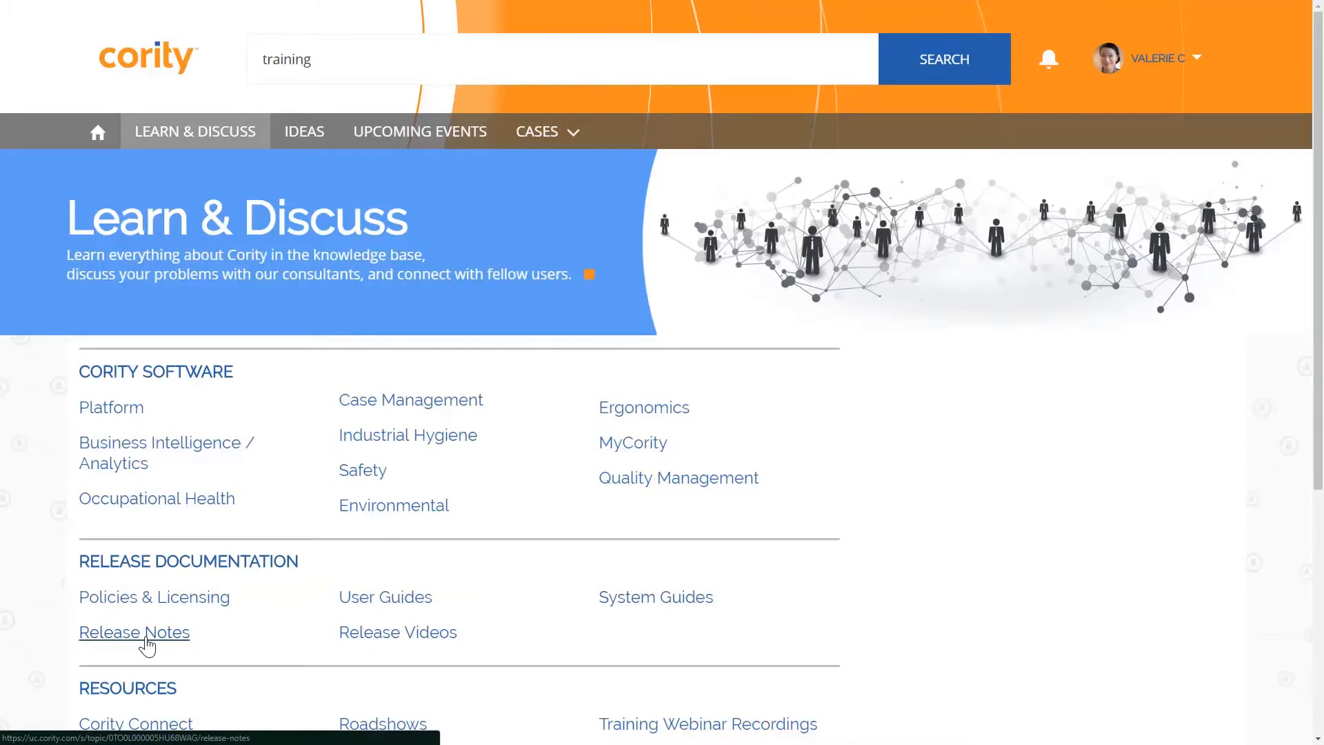
{"action": "left_click", "coordinate": [133, 632]}
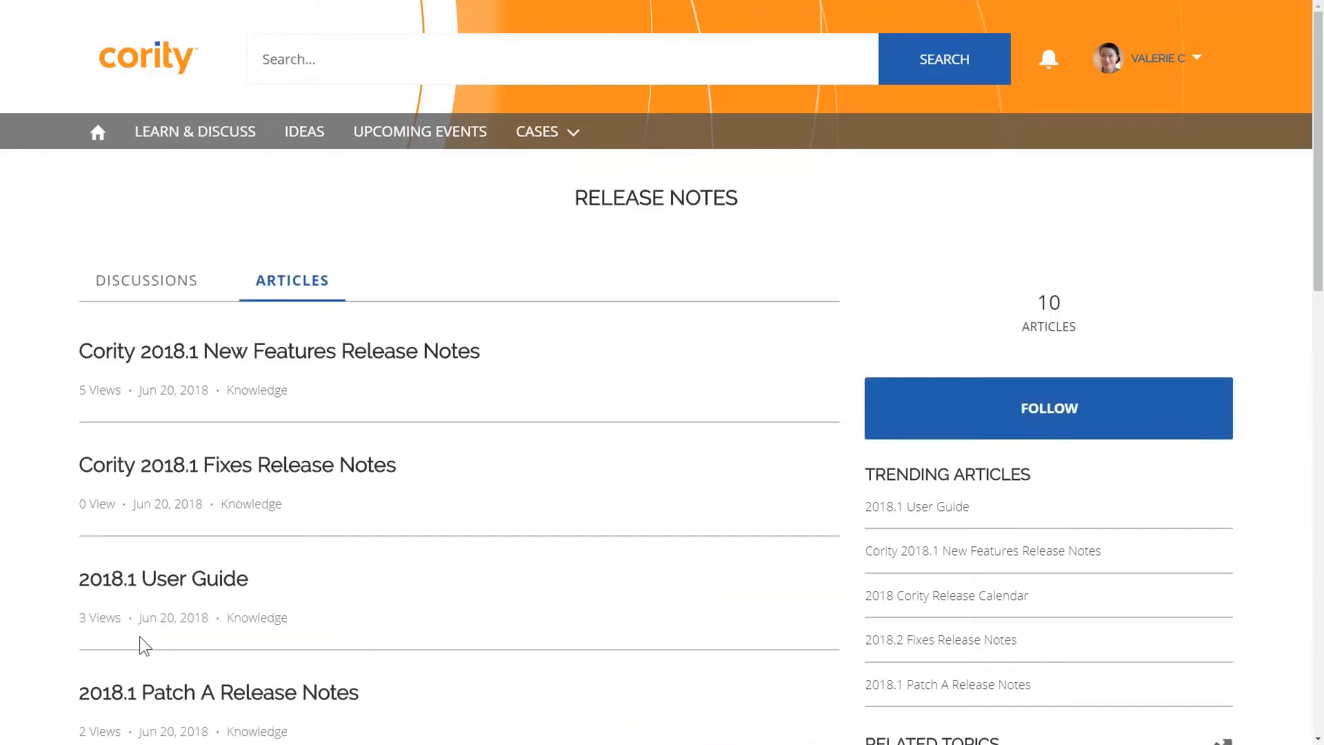
{"action": "mouse_move", "coordinate": [278, 353]}
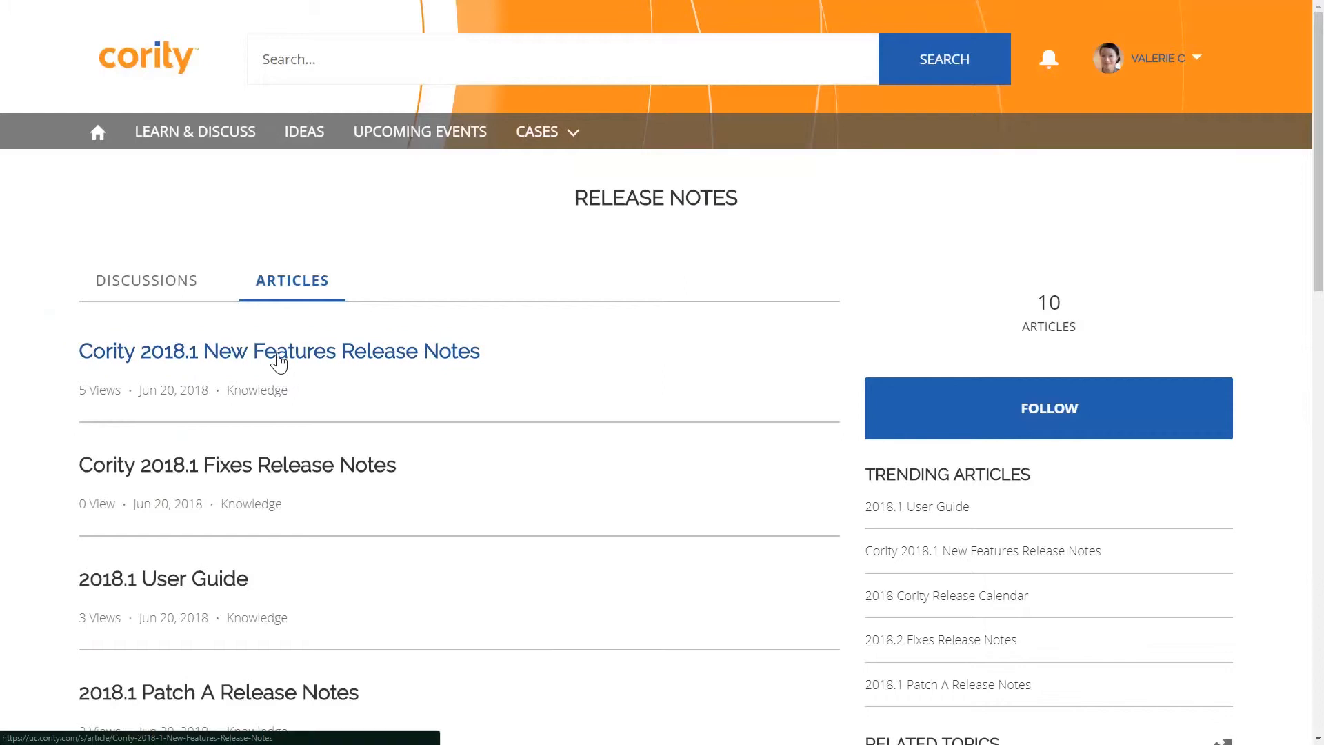
- Open the 2018.1 New Features Release Notes article and preview its attached PDF
{"action": "left_click", "coordinate": [278, 351]}
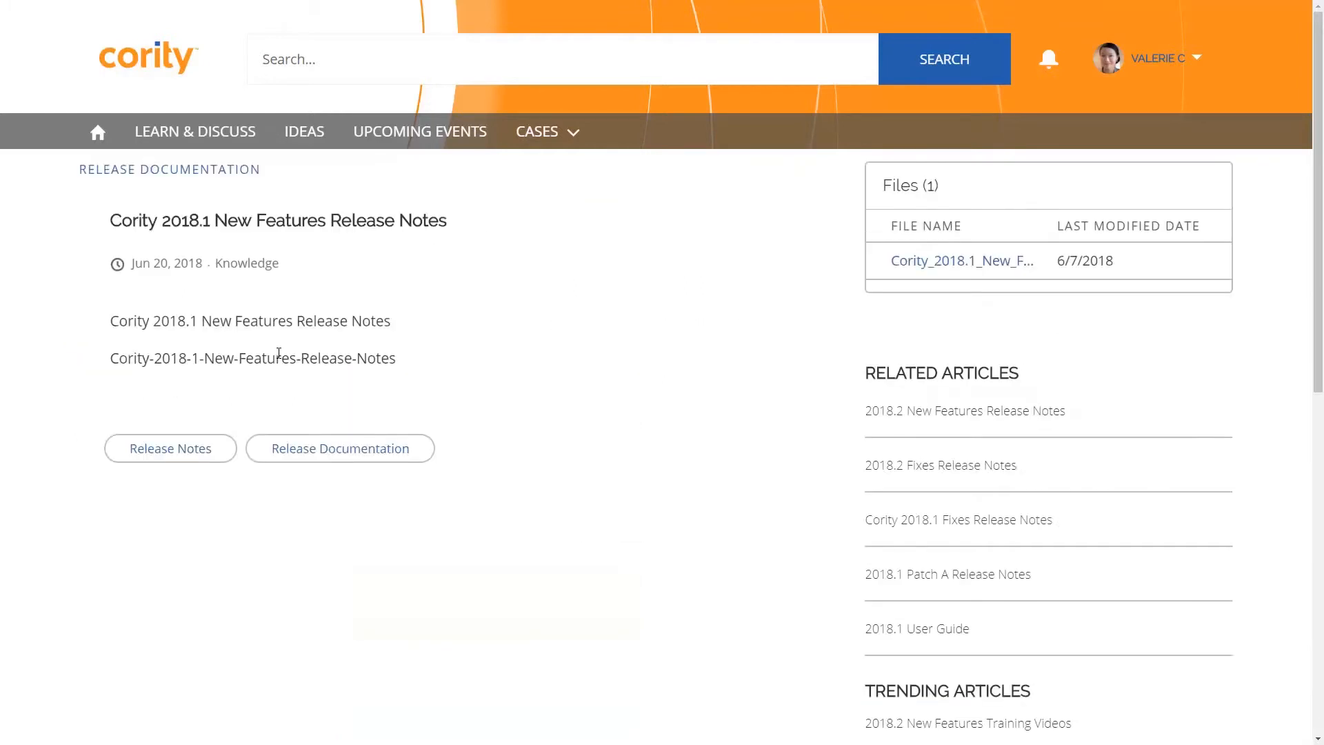
{"action": "mouse_move", "coordinate": [921, 260]}
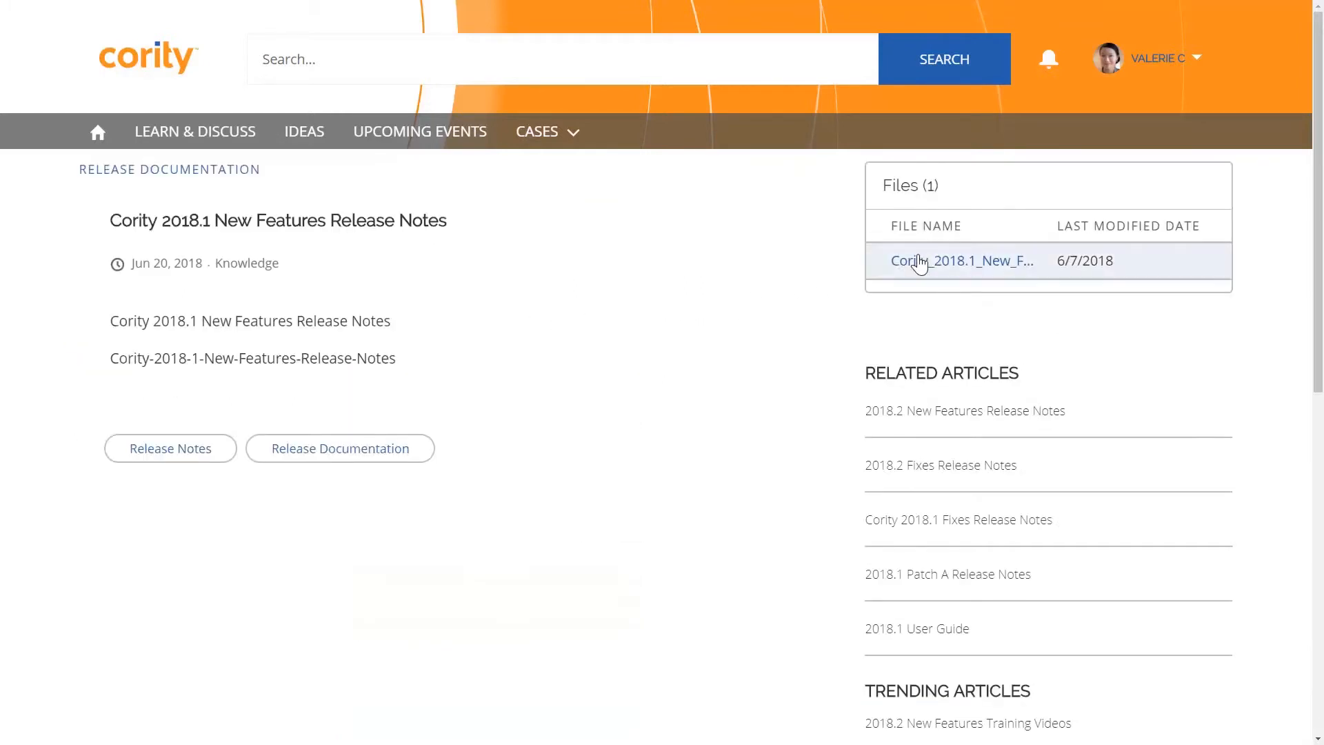
{"action": "left_click", "coordinate": [963, 260]}
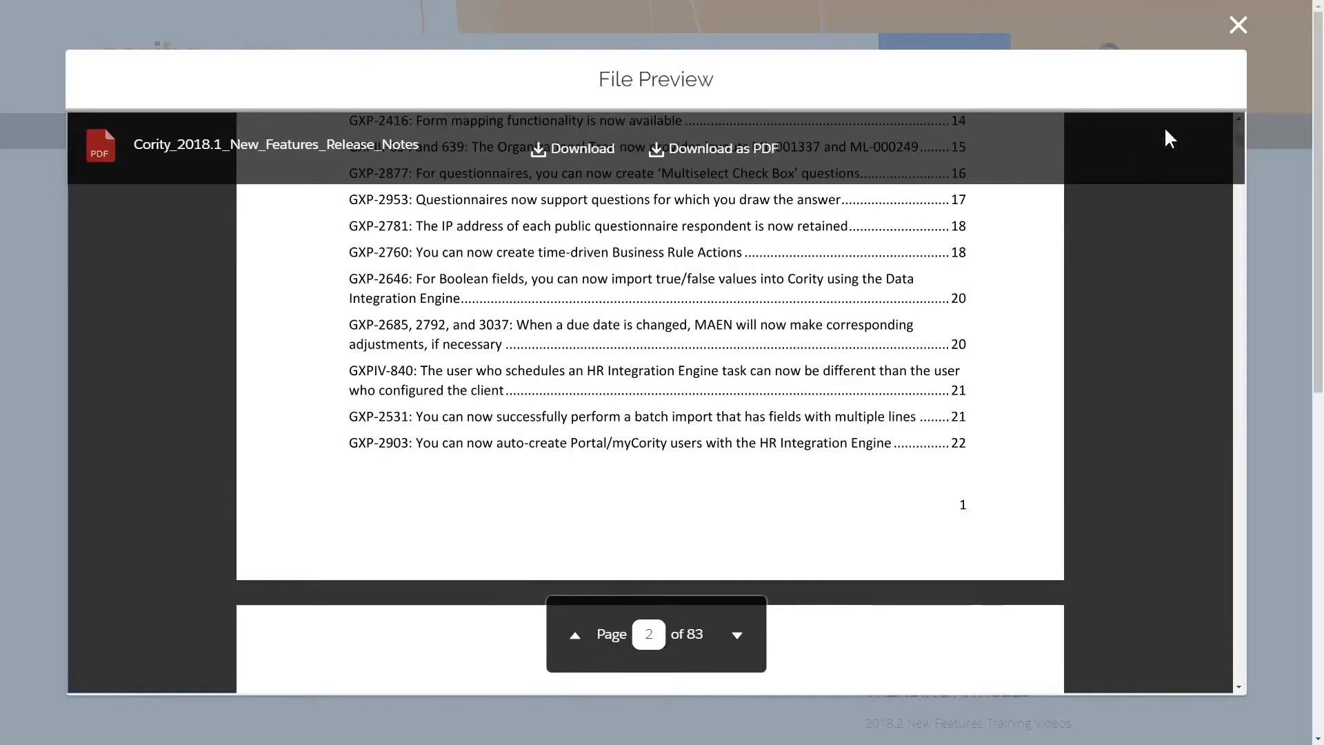
{"action": "mouse_move", "coordinate": [1238, 25]}
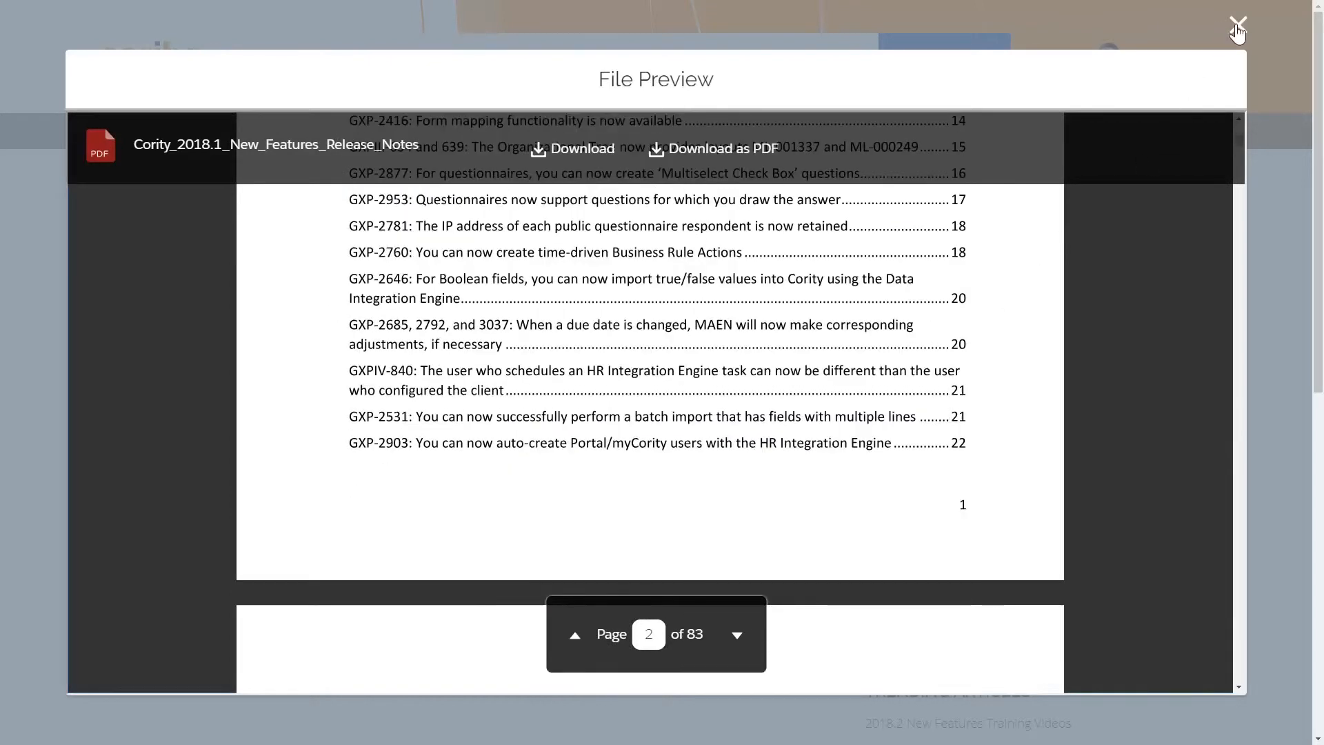
- Close the preview, search 'training', and open '2018.2 New Features Training Videos'
{"action": "left_click", "coordinate": [1237, 26]}
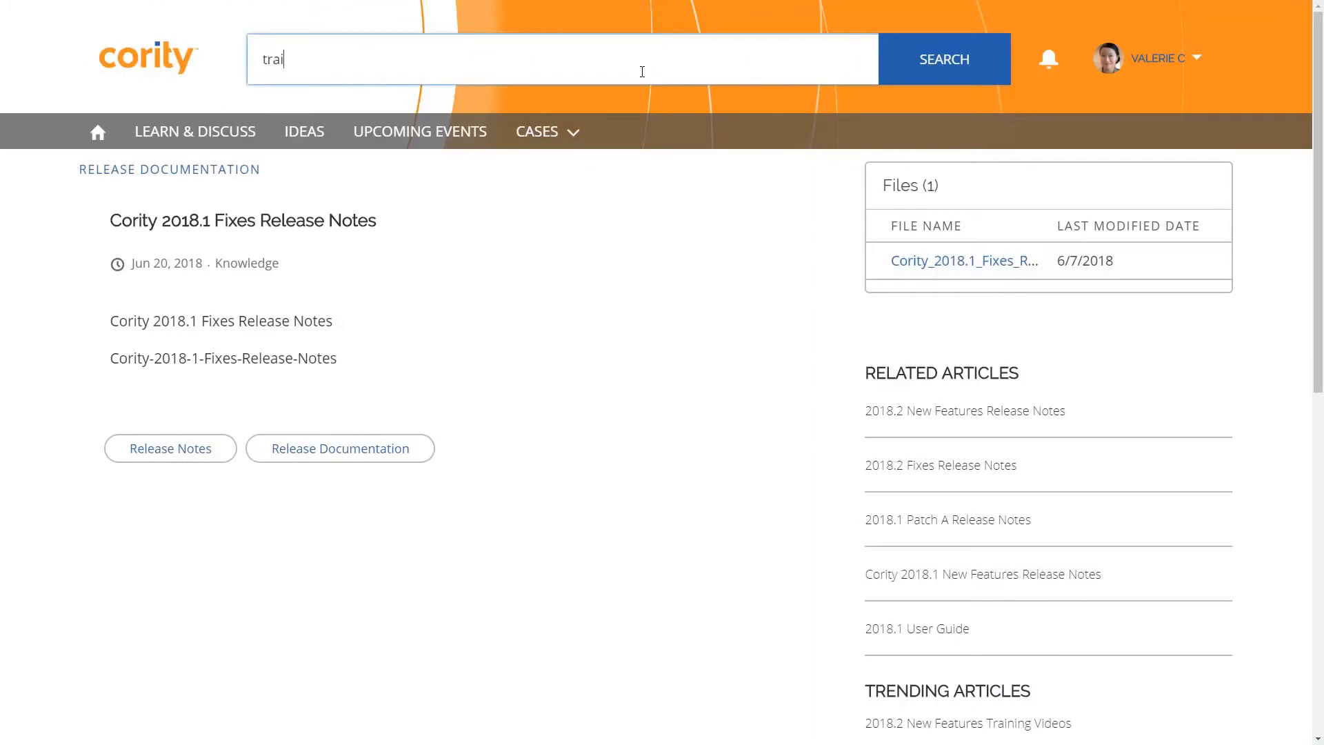
{"action": "type", "text": "ning"}
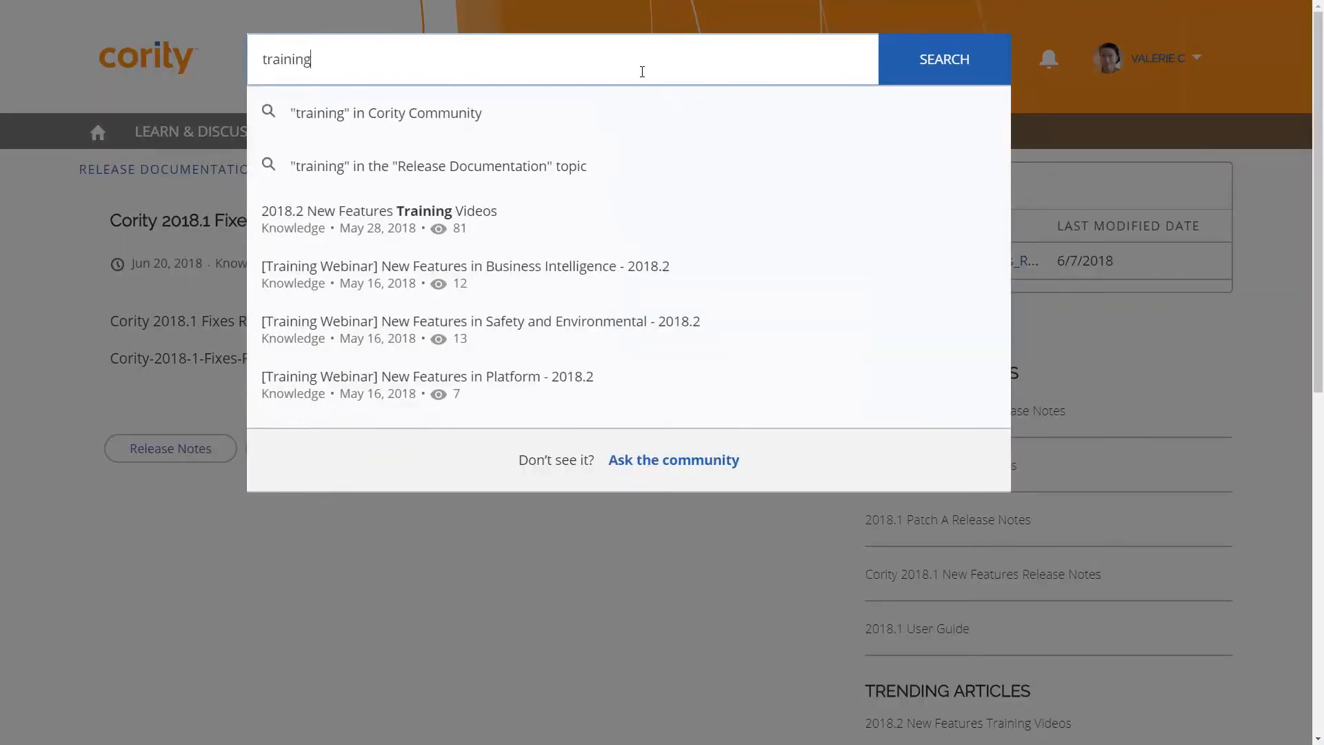
{"action": "left_click", "coordinate": [380, 211]}
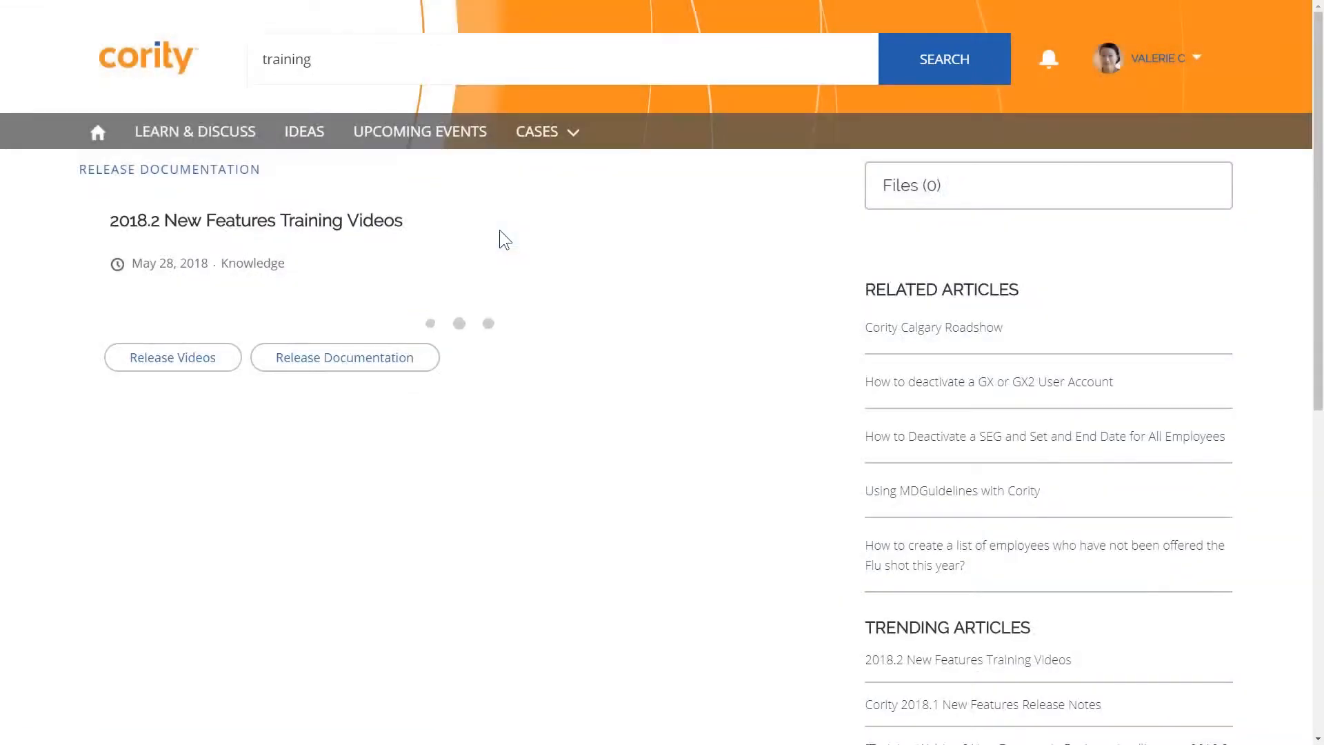